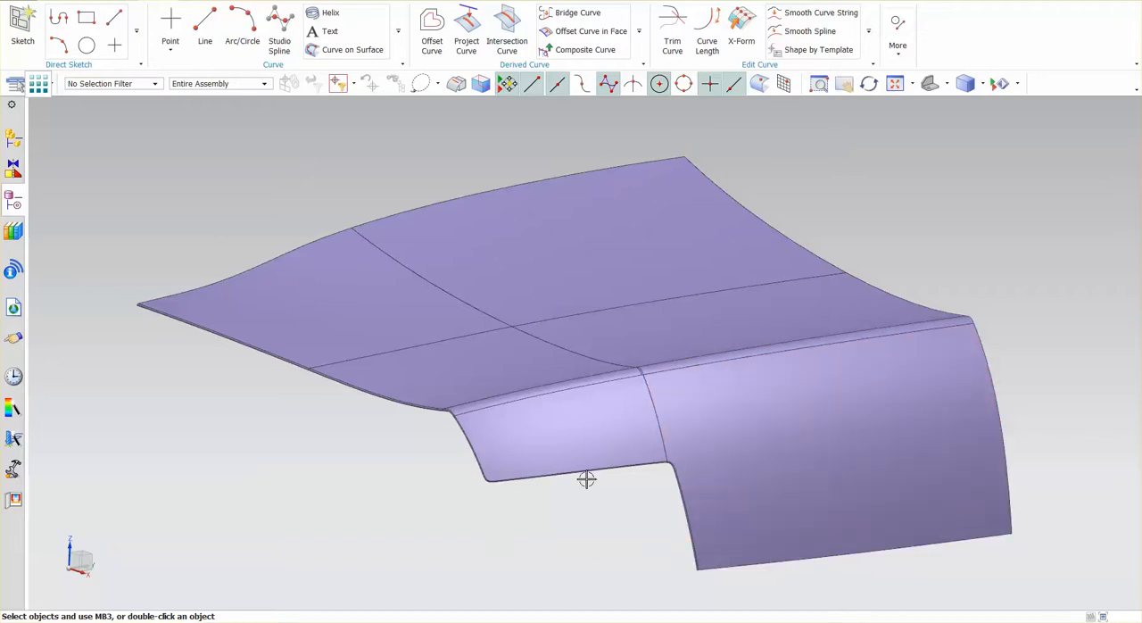
pyautogui.moveTo(439, 501)
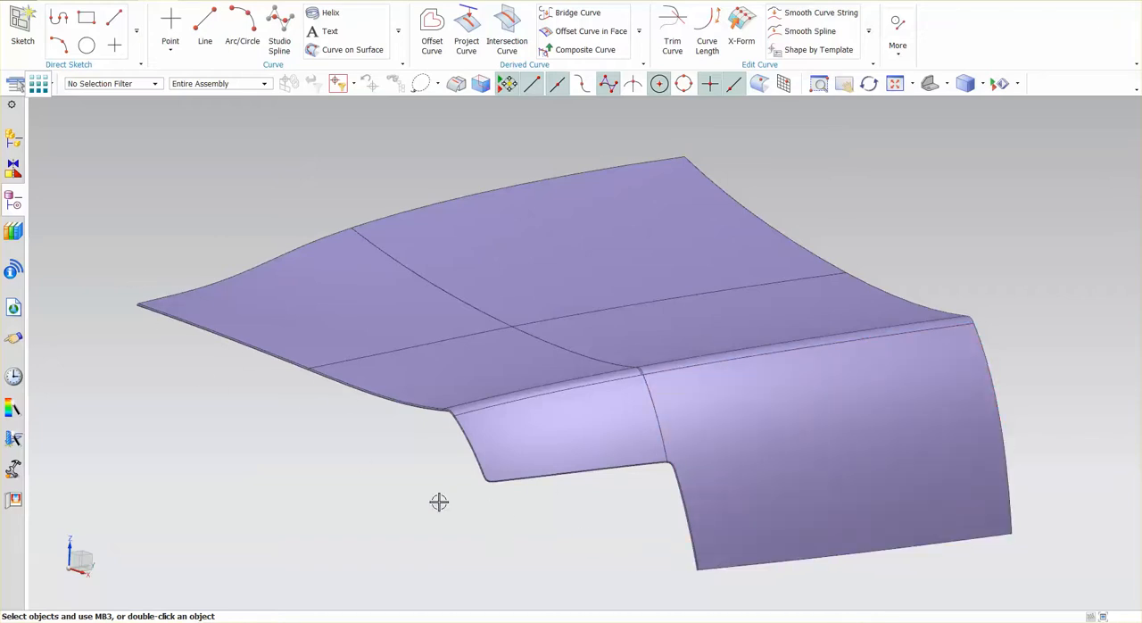
pyautogui.moveTo(657, 528)
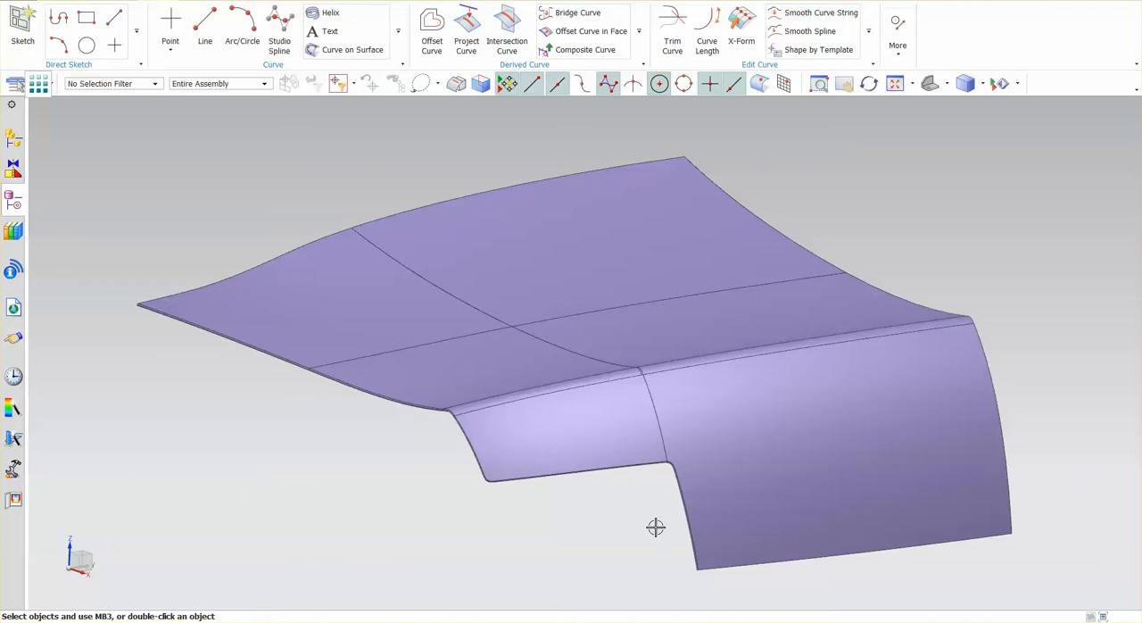
pyautogui.moveTo(480, 491)
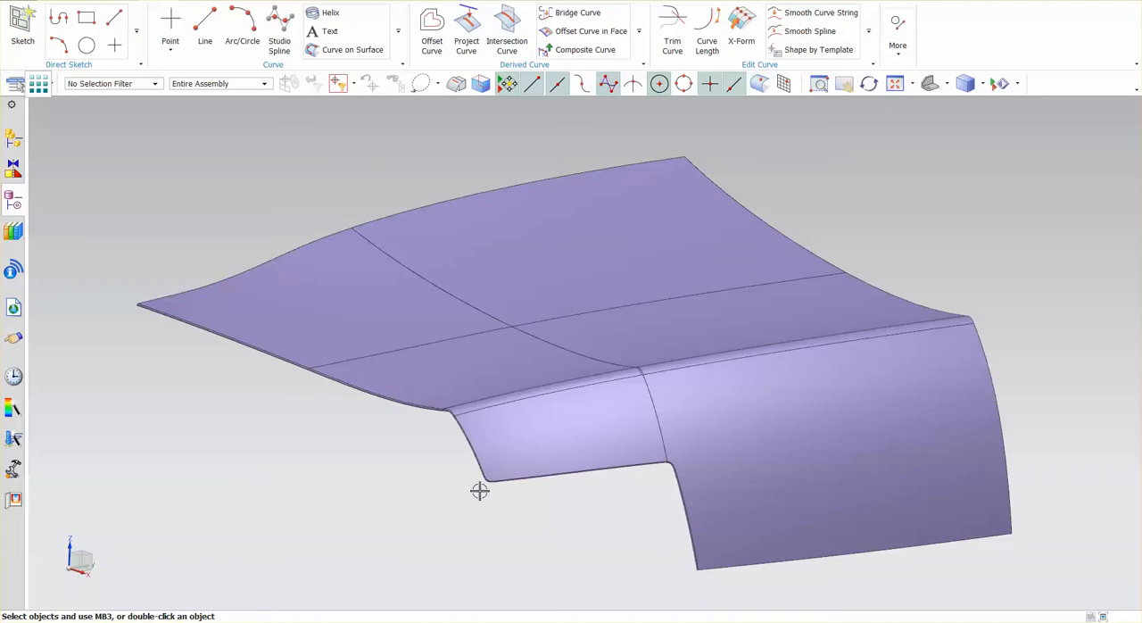
pyautogui.moveTo(463, 475)
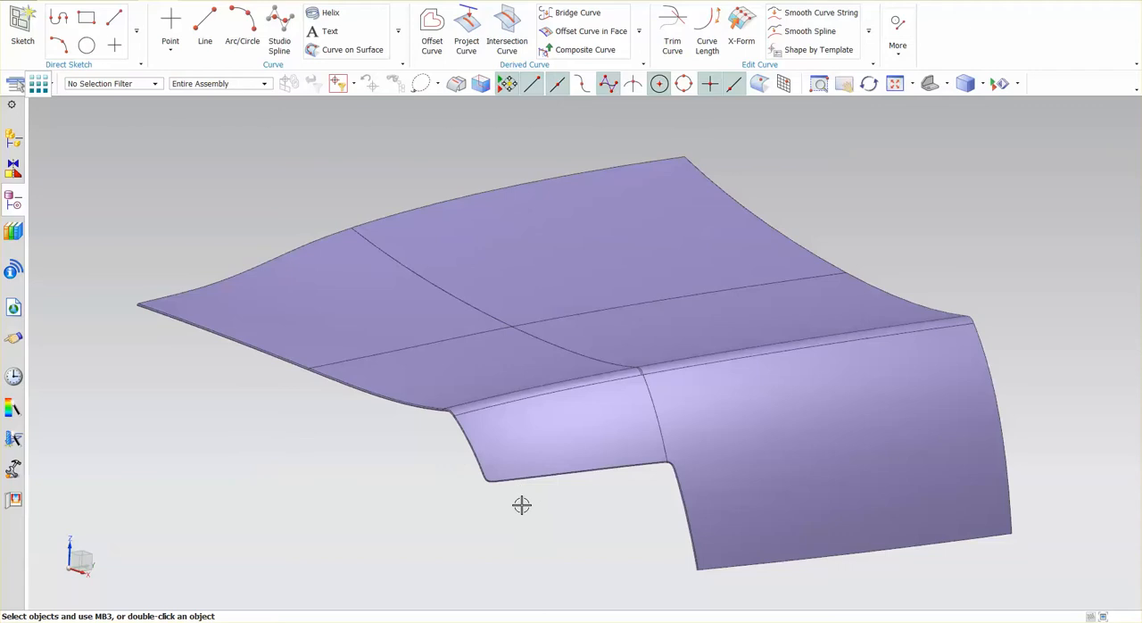
pyautogui.moveTo(496, 514)
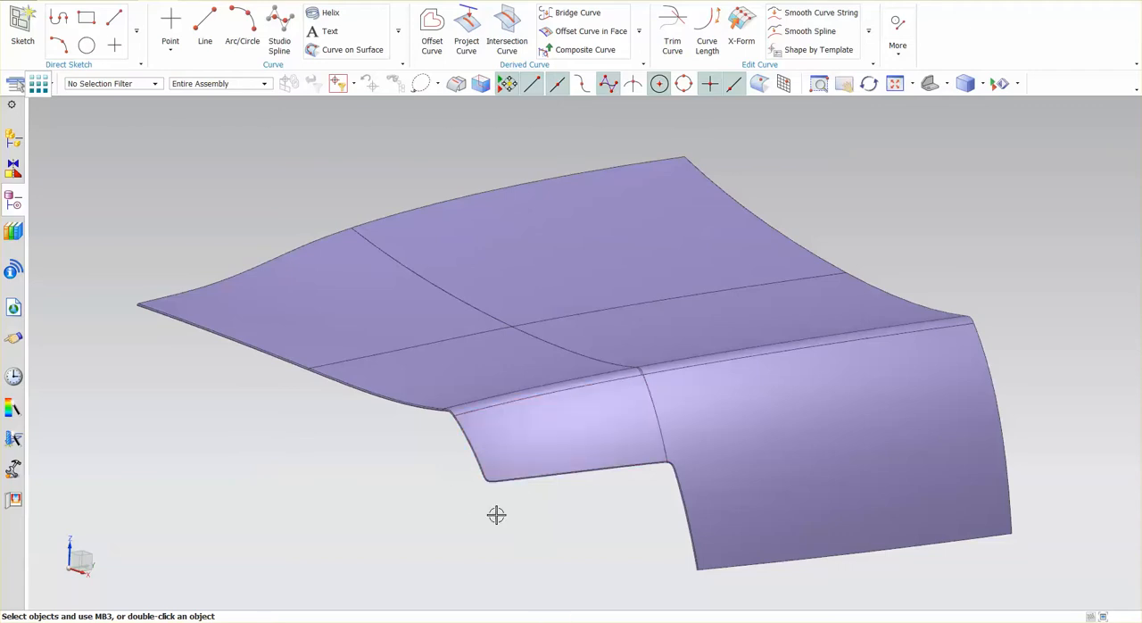
pyautogui.moveTo(681, 572)
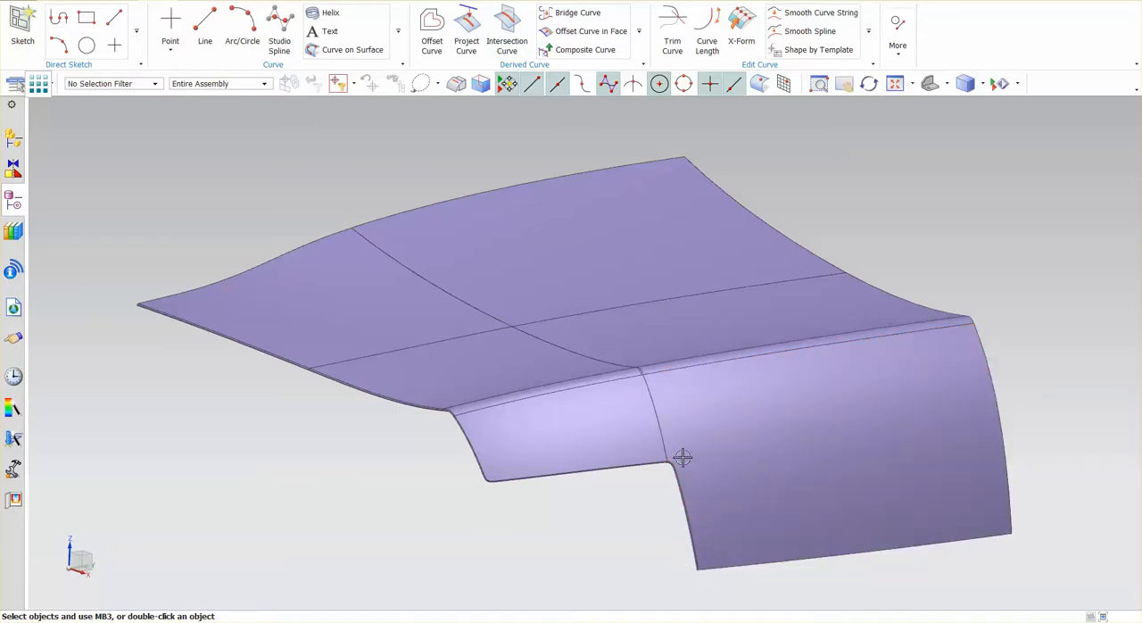
pyautogui.moveTo(660, 489)
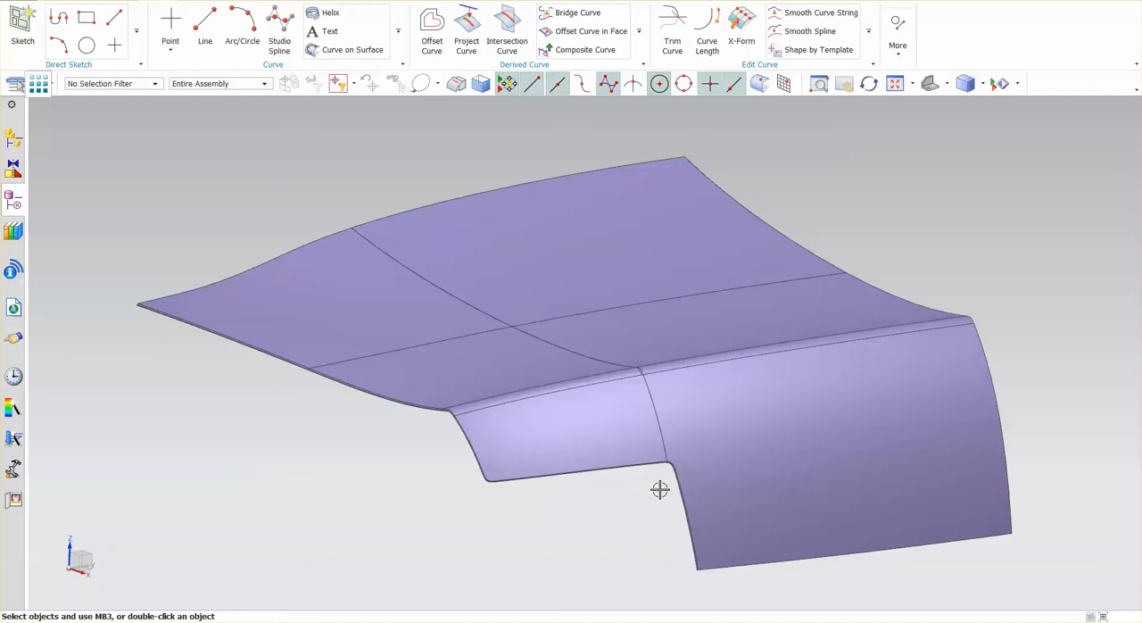
pyautogui.moveTo(668, 429)
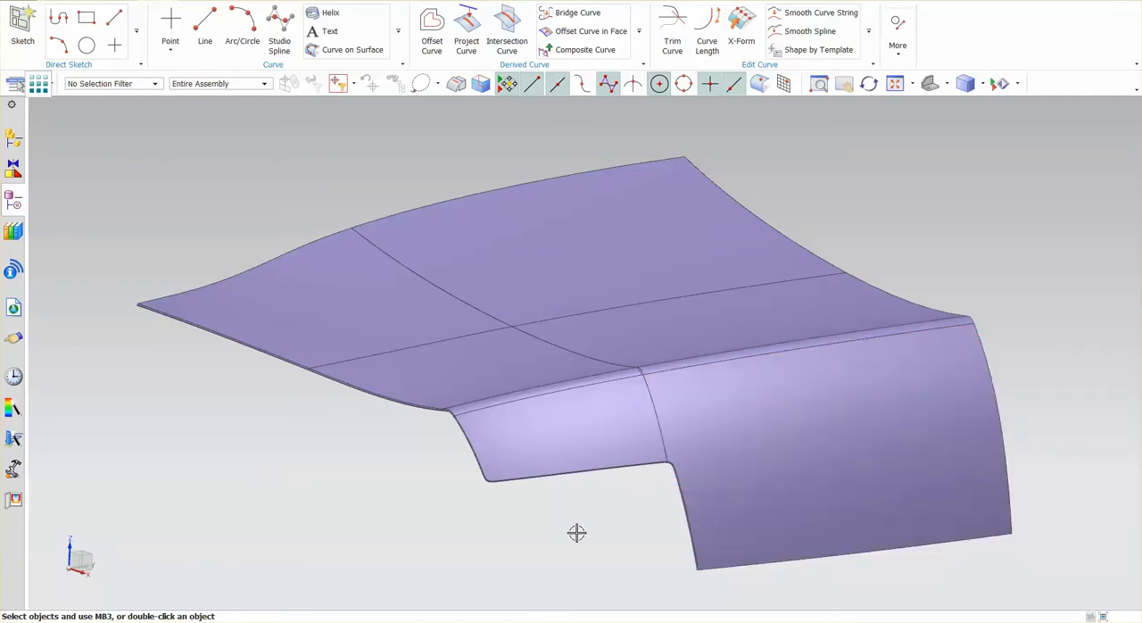
# - Zoom and rotate onto the tight rounded hem-flange corner for a close view
pyautogui.click(535, 429)
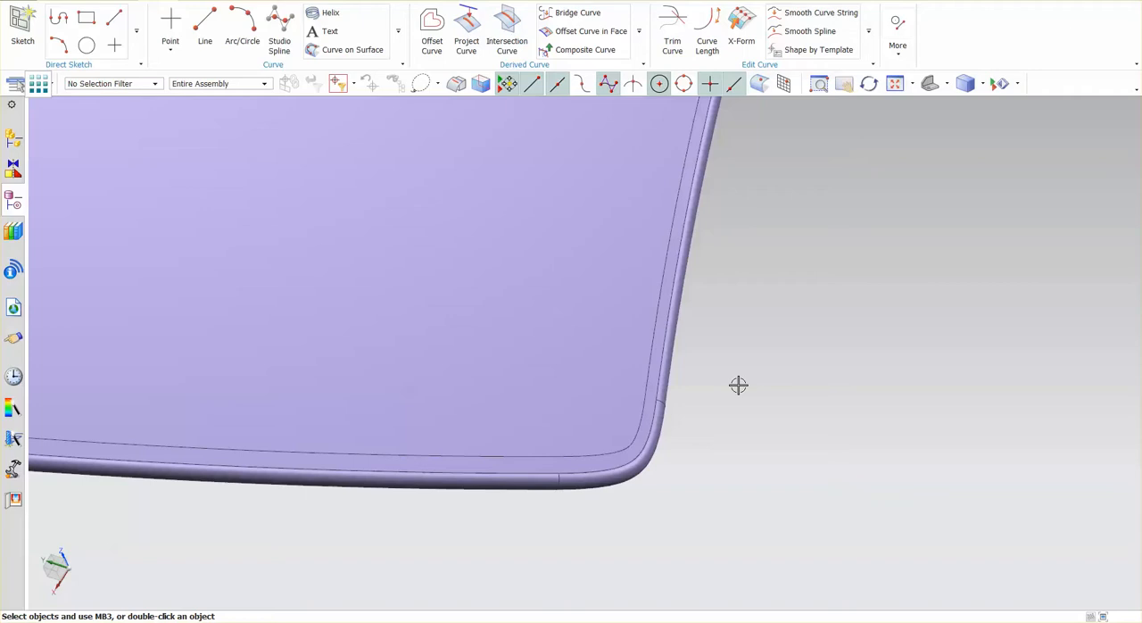
pyautogui.moveTo(732, 386)
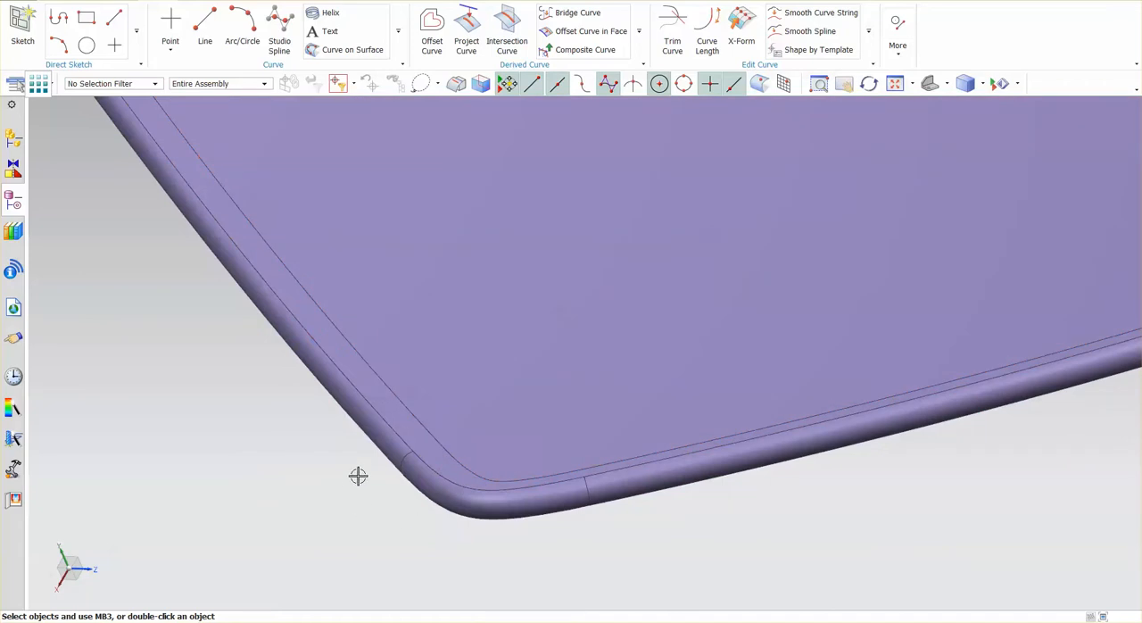
# - Start Curve on Surface on the flange face with points on the flange edge and blend edge
pyautogui.click(353, 50)
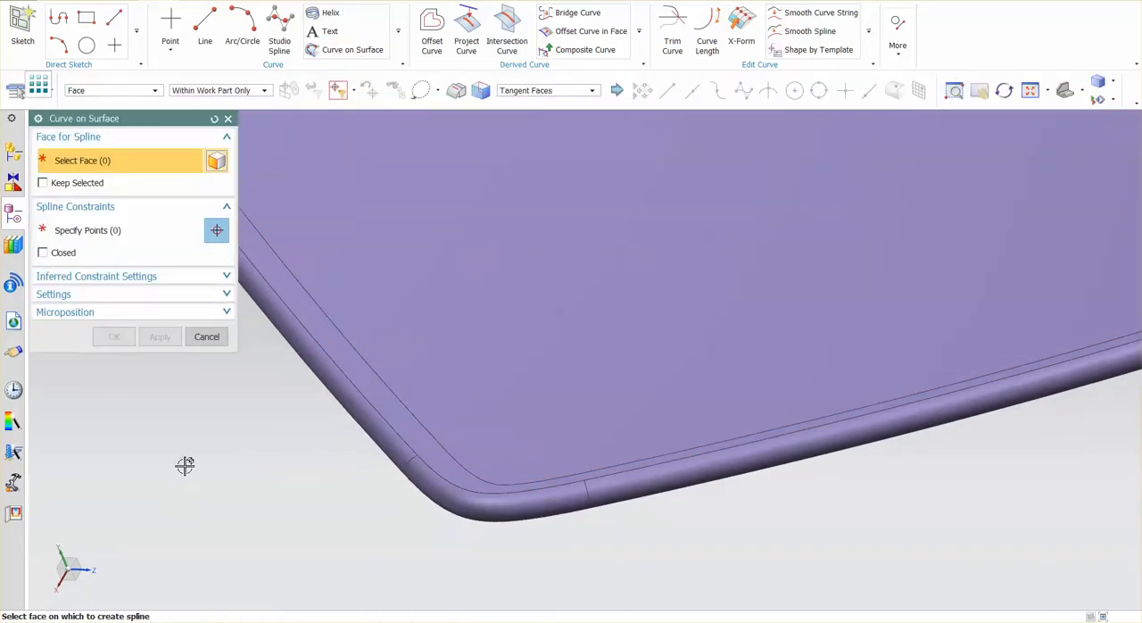
pyautogui.moveTo(407, 421)
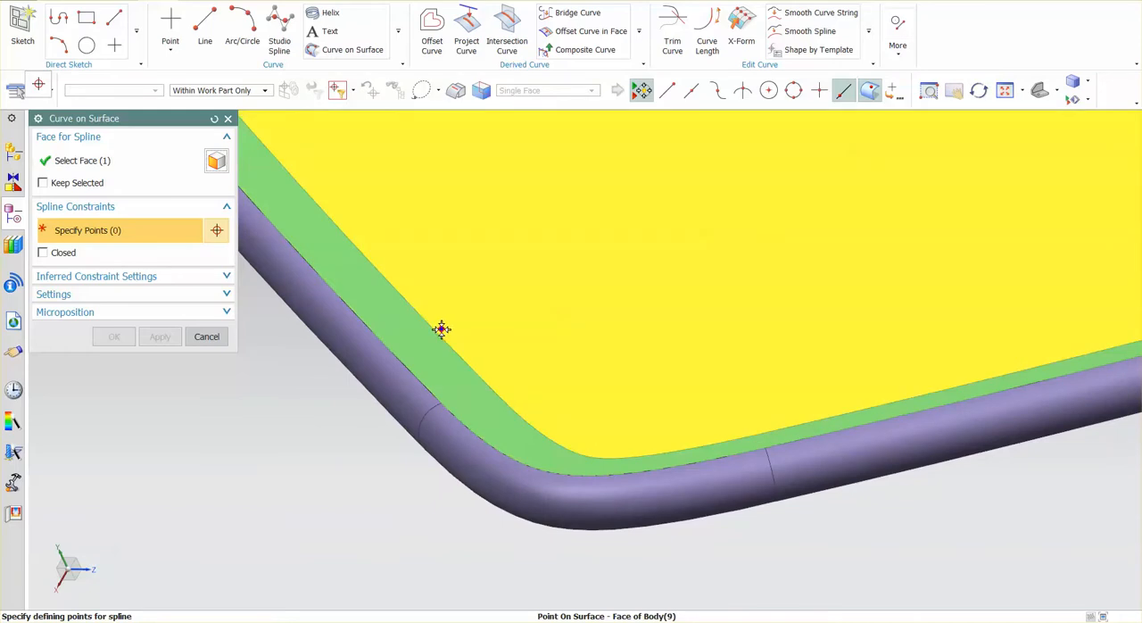
pyautogui.moveTo(448, 344)
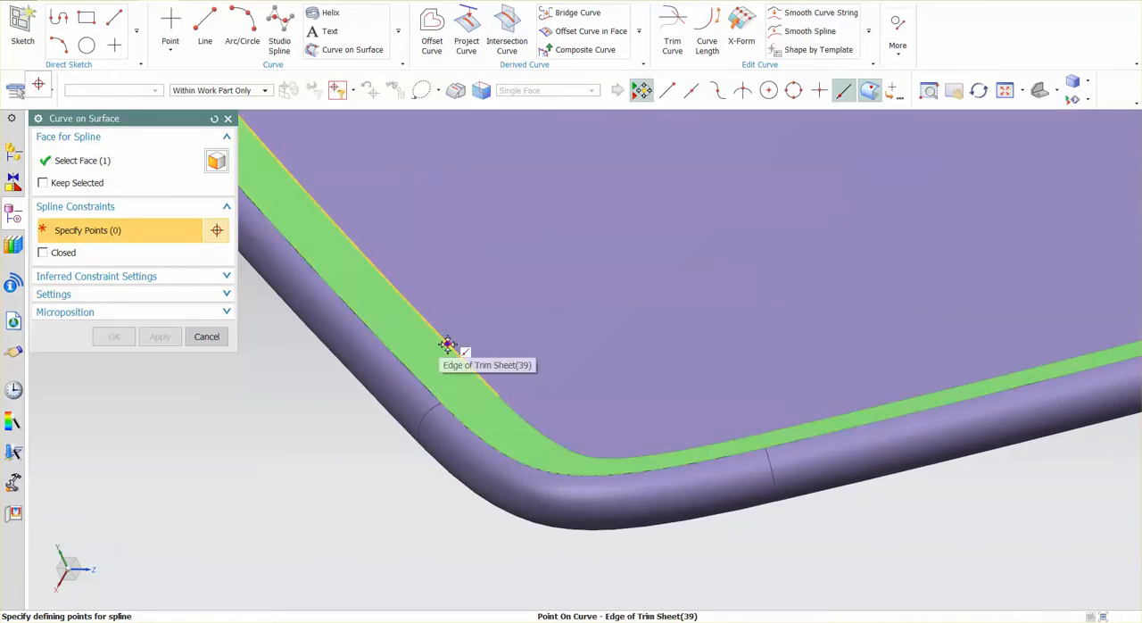
pyautogui.click(447, 345)
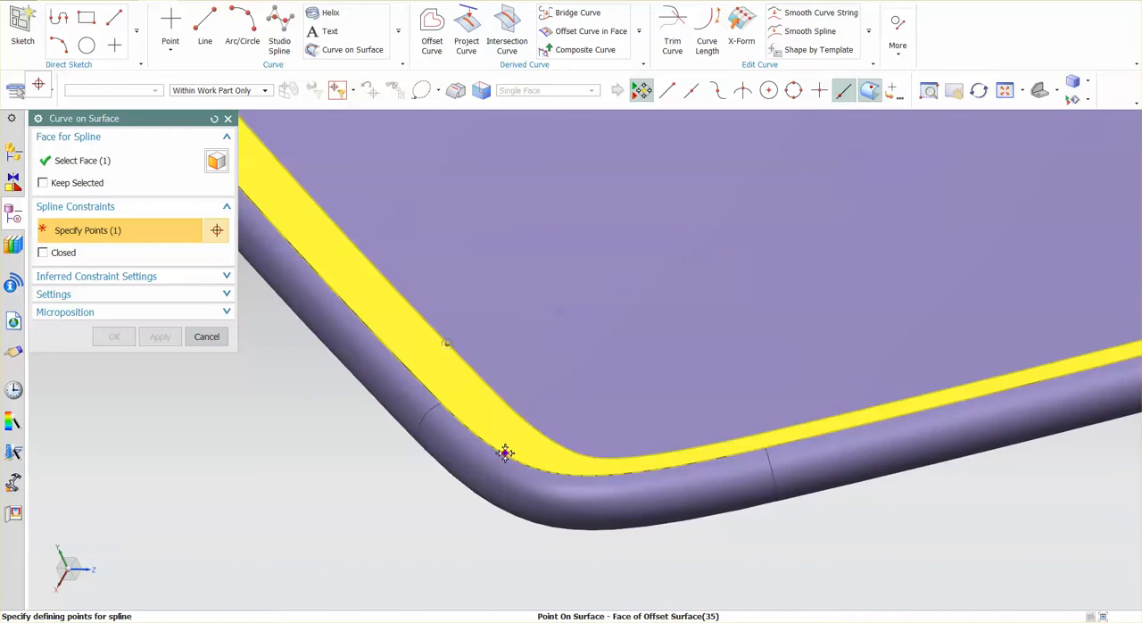
pyautogui.moveTo(505, 455)
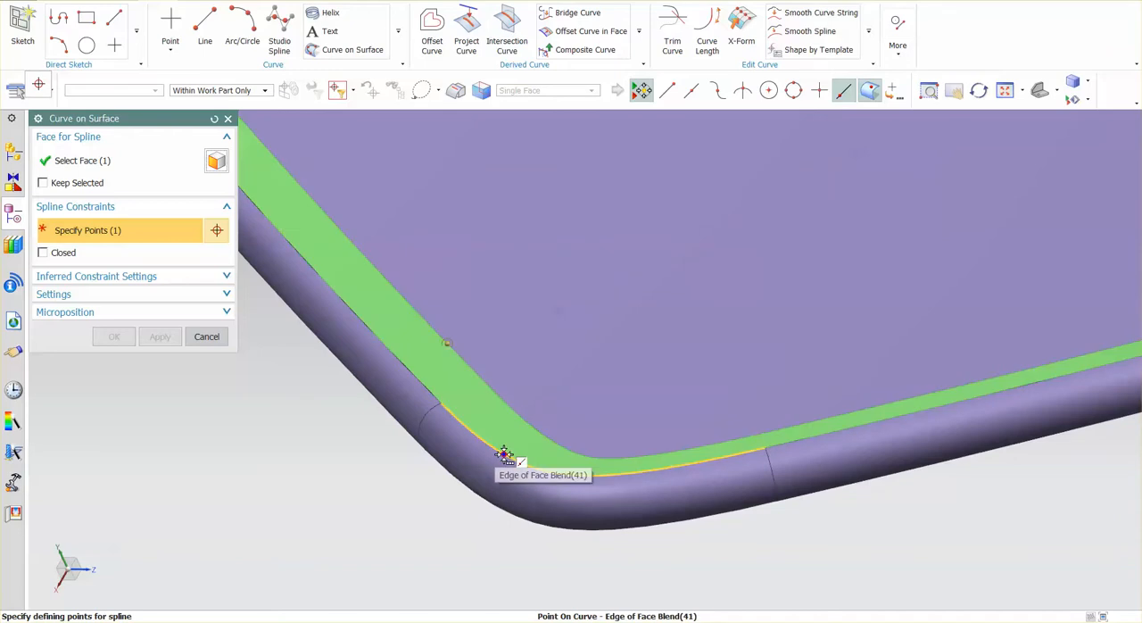
pyautogui.moveTo(524, 464)
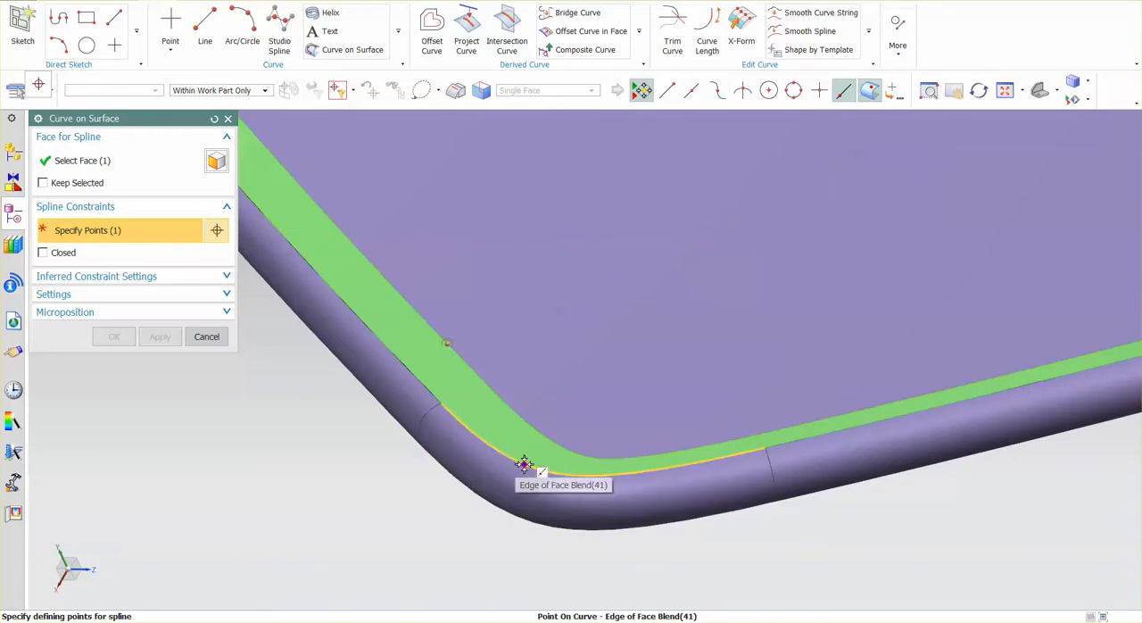
pyautogui.click(524, 464)
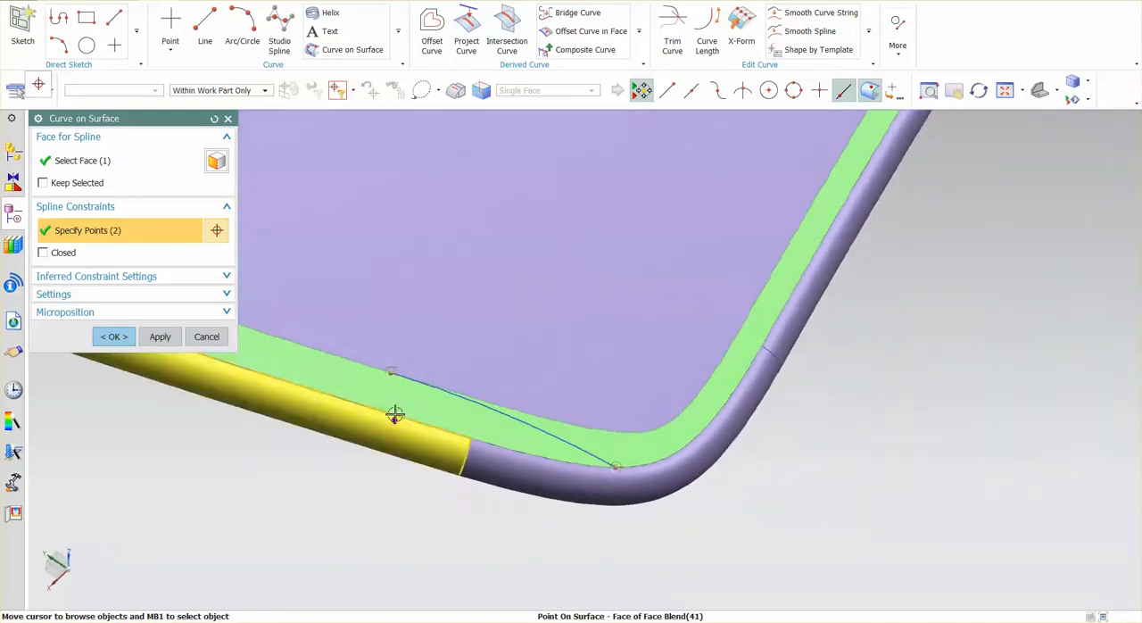
pyautogui.rightClick(616, 461)
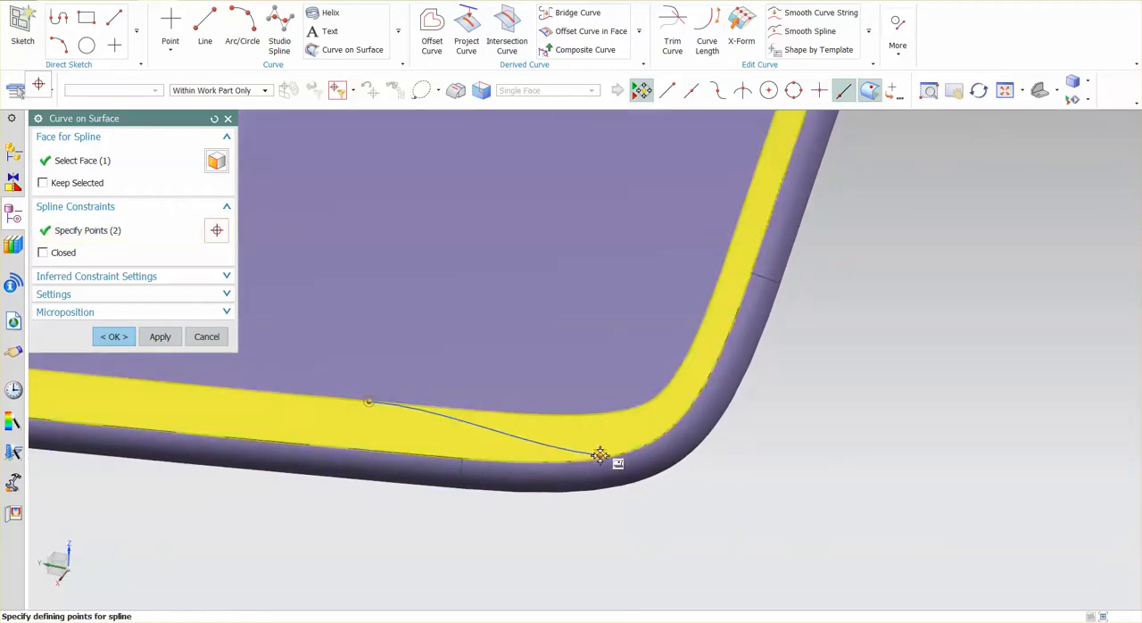
pyautogui.click(598, 460)
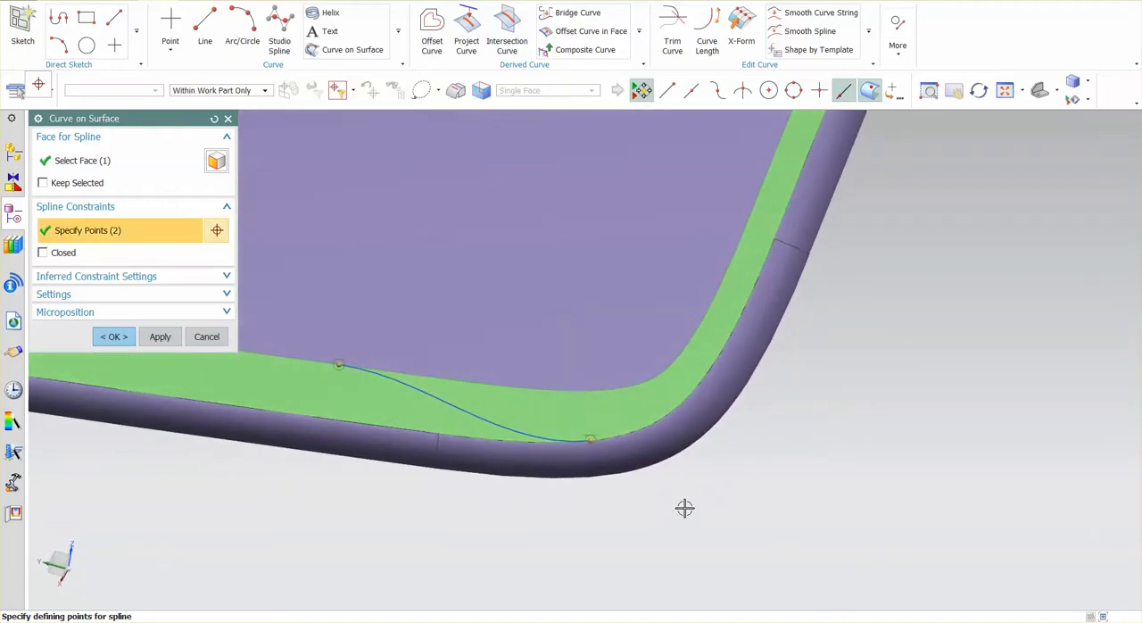
pyautogui.moveTo(585, 433)
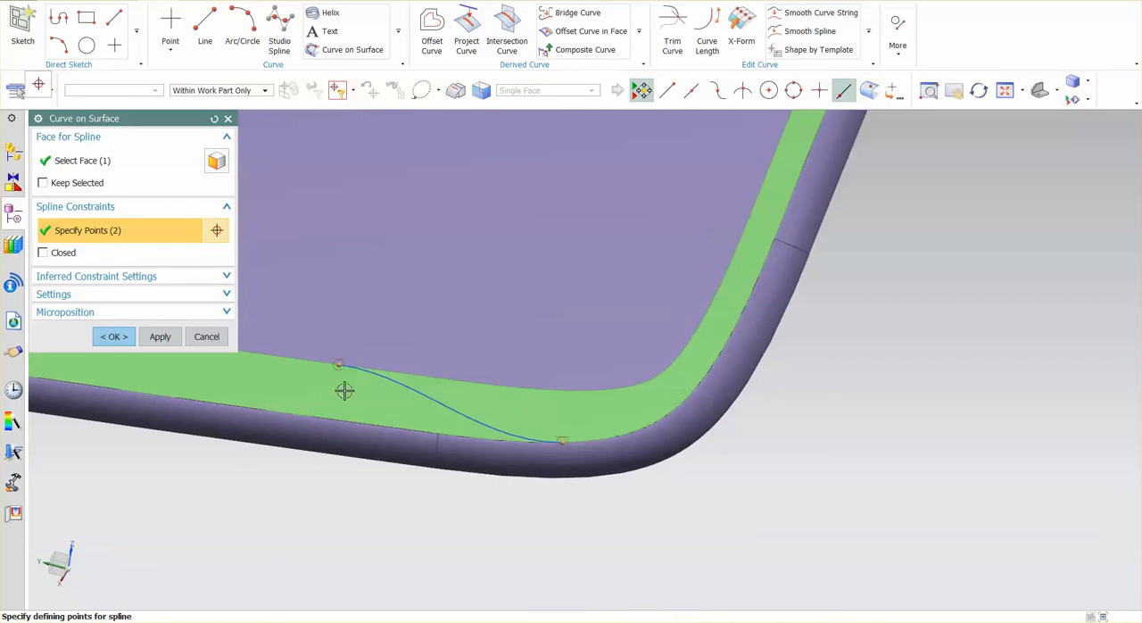
# - Slide the first spline point further along the edge and finish the first spline
pyautogui.moveTo(339, 364); pyautogui.dragTo(300, 359)
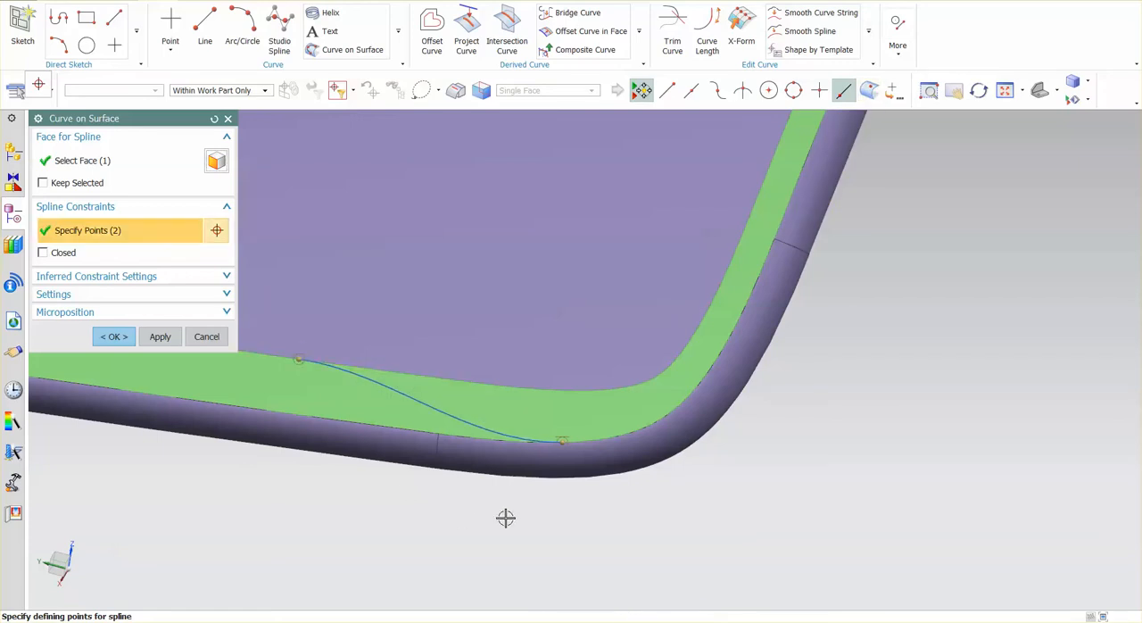
pyautogui.moveTo(725, 267)
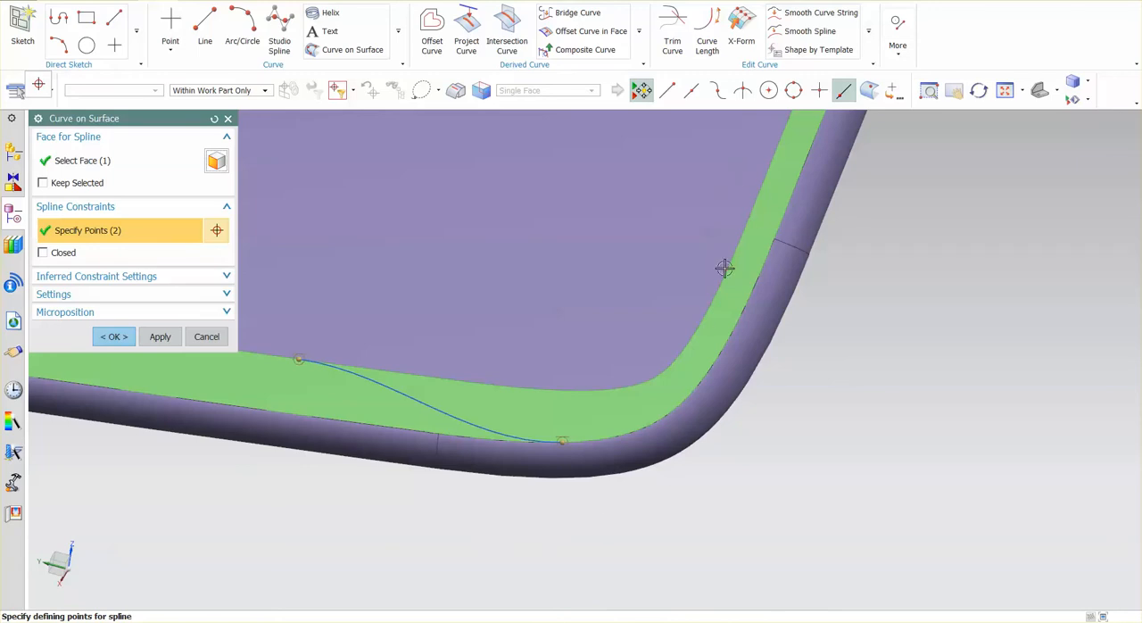
pyautogui.click(114, 336)
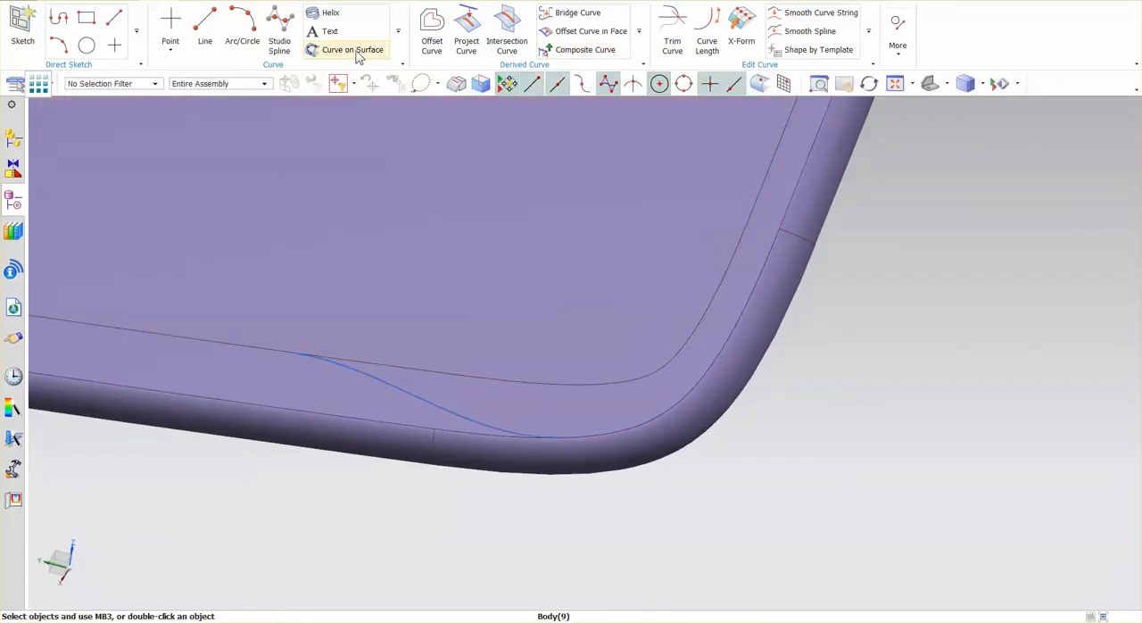
# - Create a second Curve on Surface spline across the flange past the corner to the blend edge
pyautogui.click(353, 50)
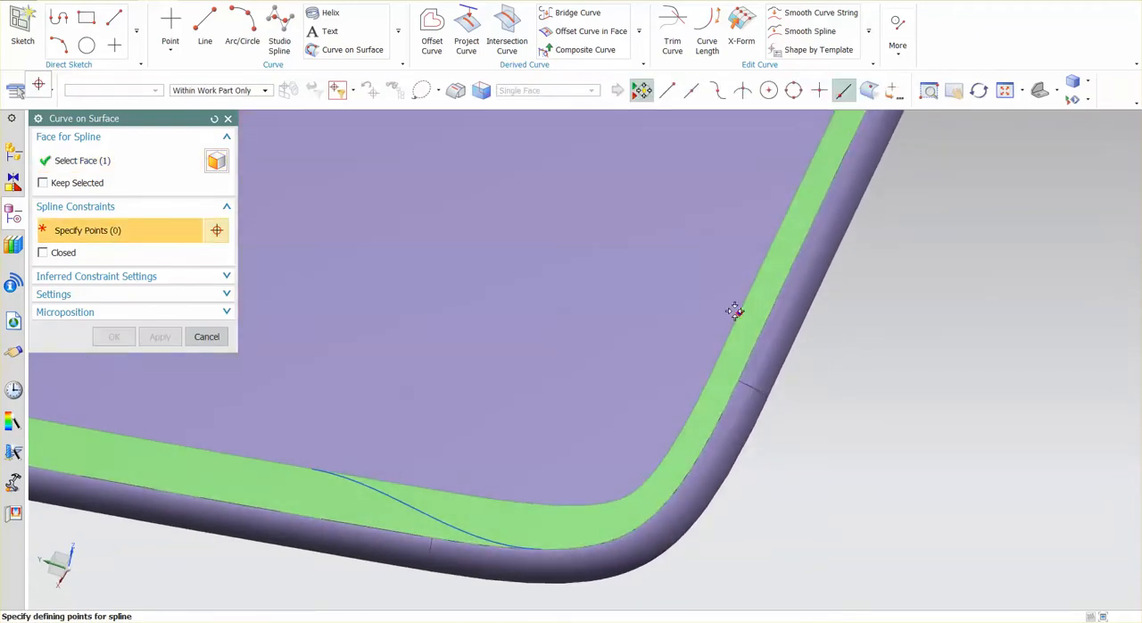
pyautogui.moveTo(742, 300)
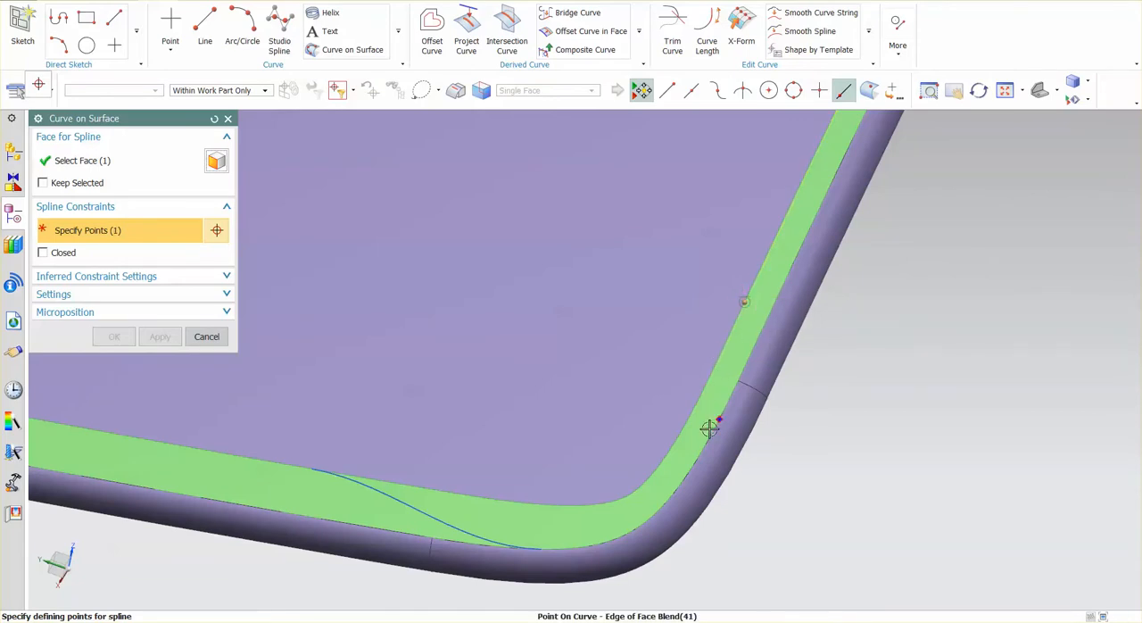
pyautogui.click(664, 491)
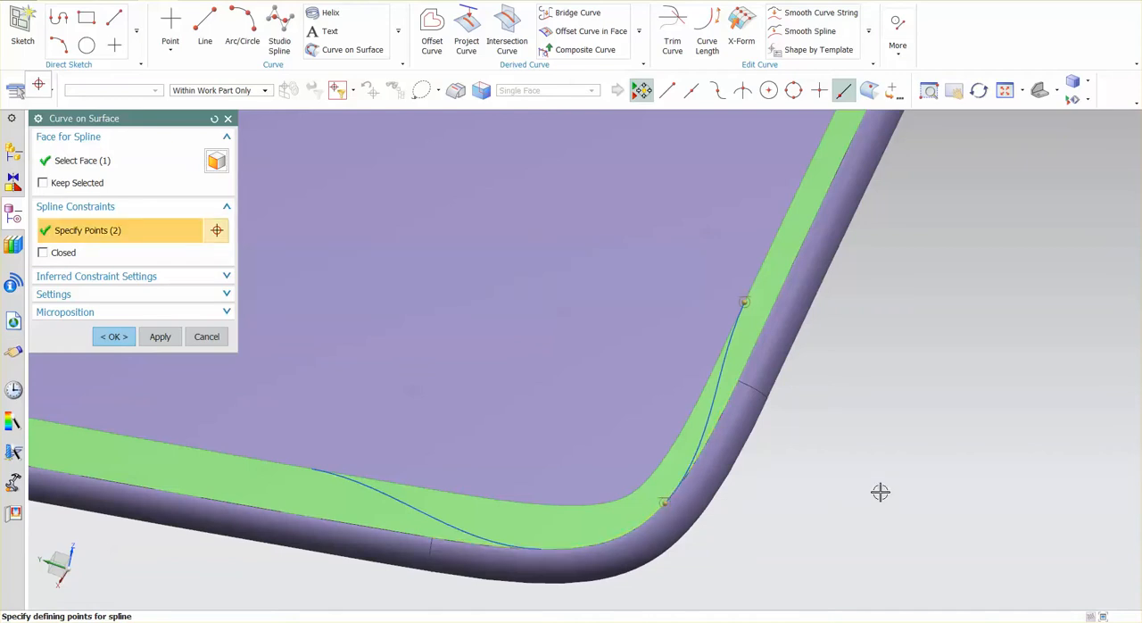
pyautogui.moveTo(819, 493)
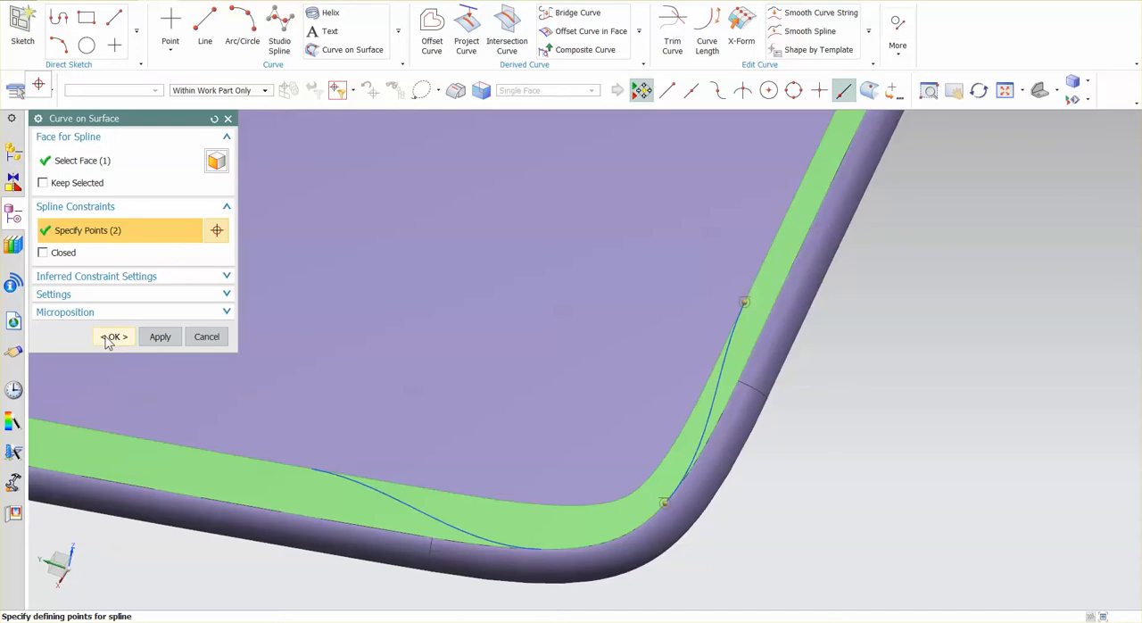
pyautogui.click(113, 335)
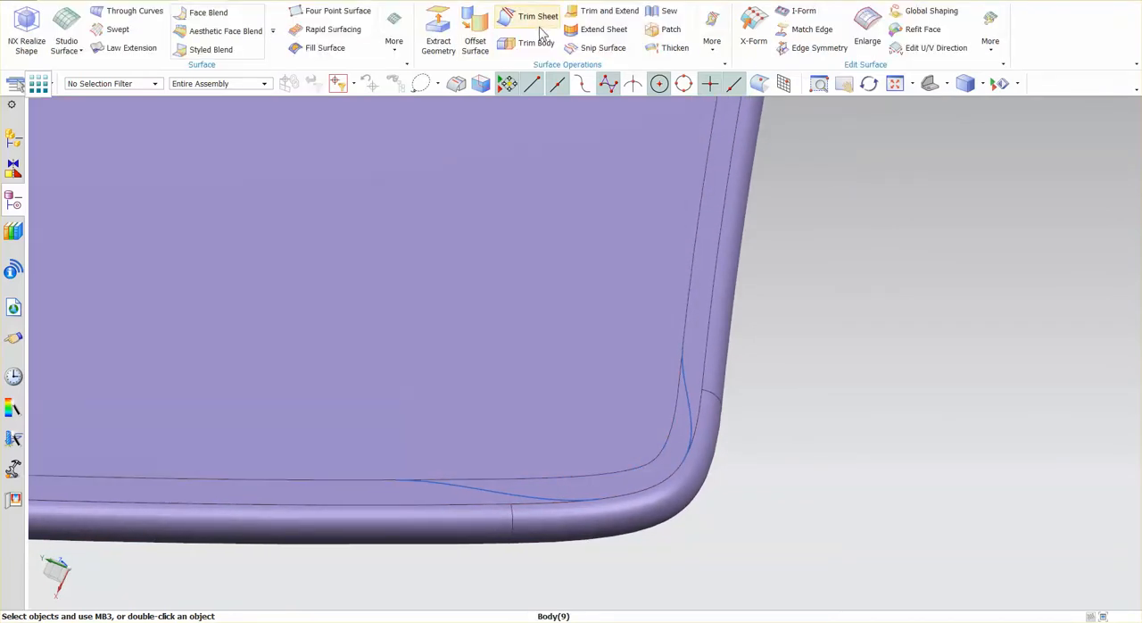
# - Trim Sheet on the flange using the splines as boundary, cutting the corner relief
pyautogui.click(539, 16)
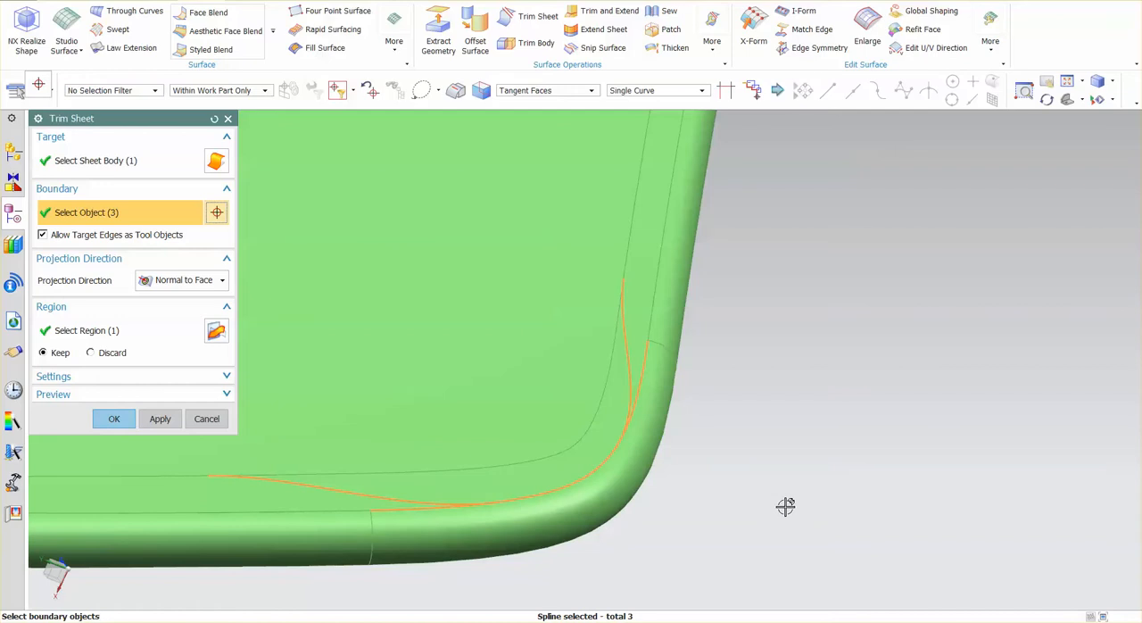
pyautogui.click(115, 418)
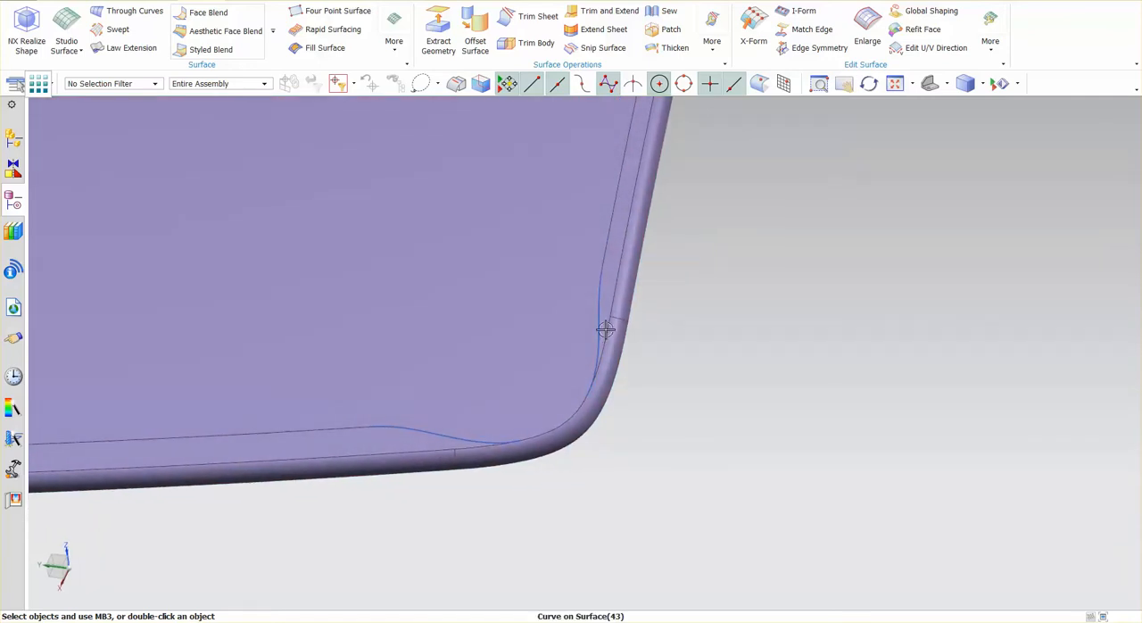
pyautogui.moveTo(871, 464)
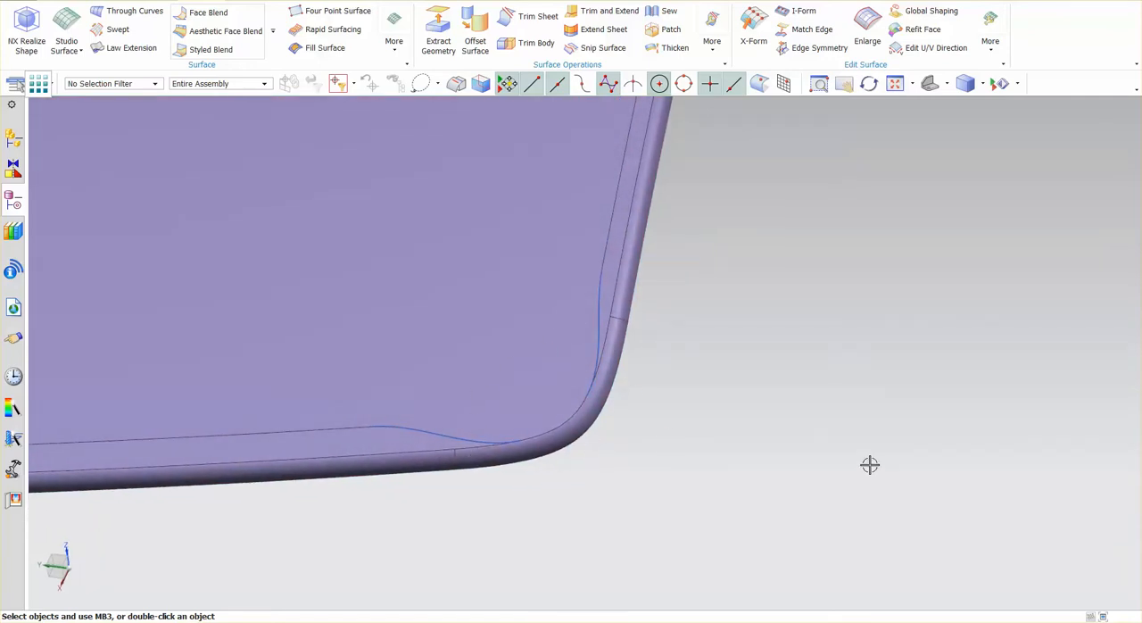